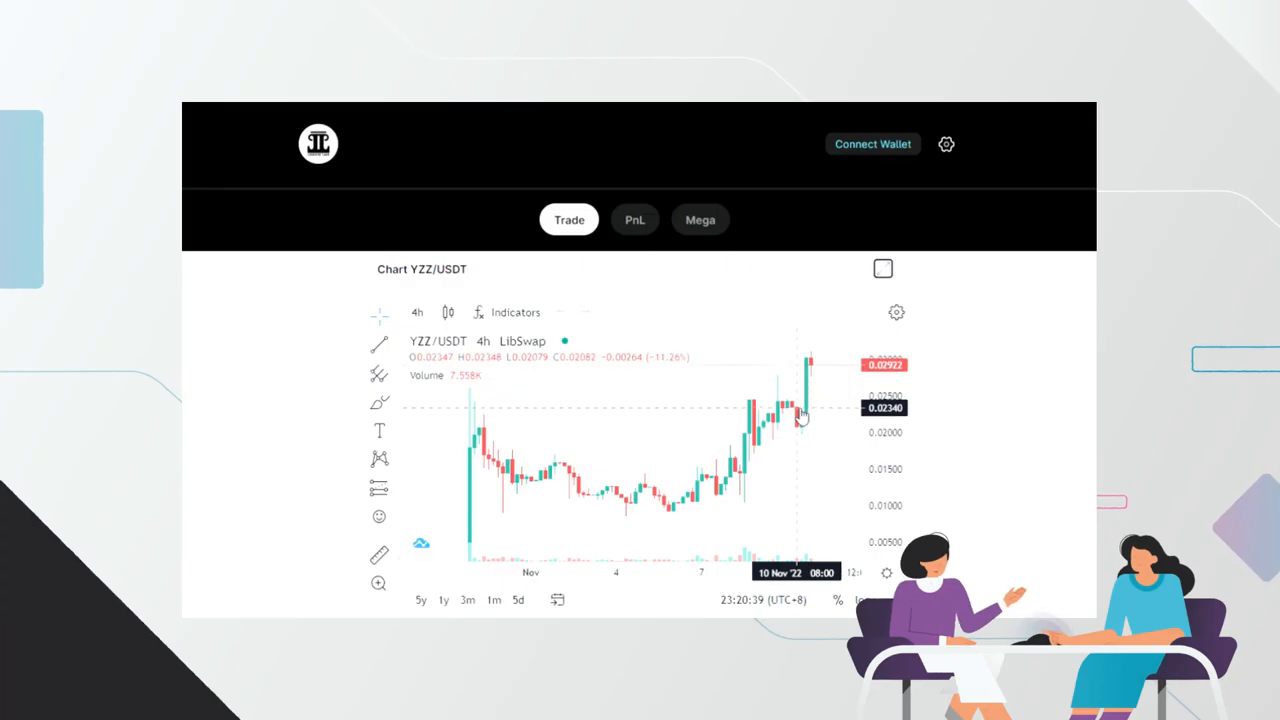
left_click(569, 219)
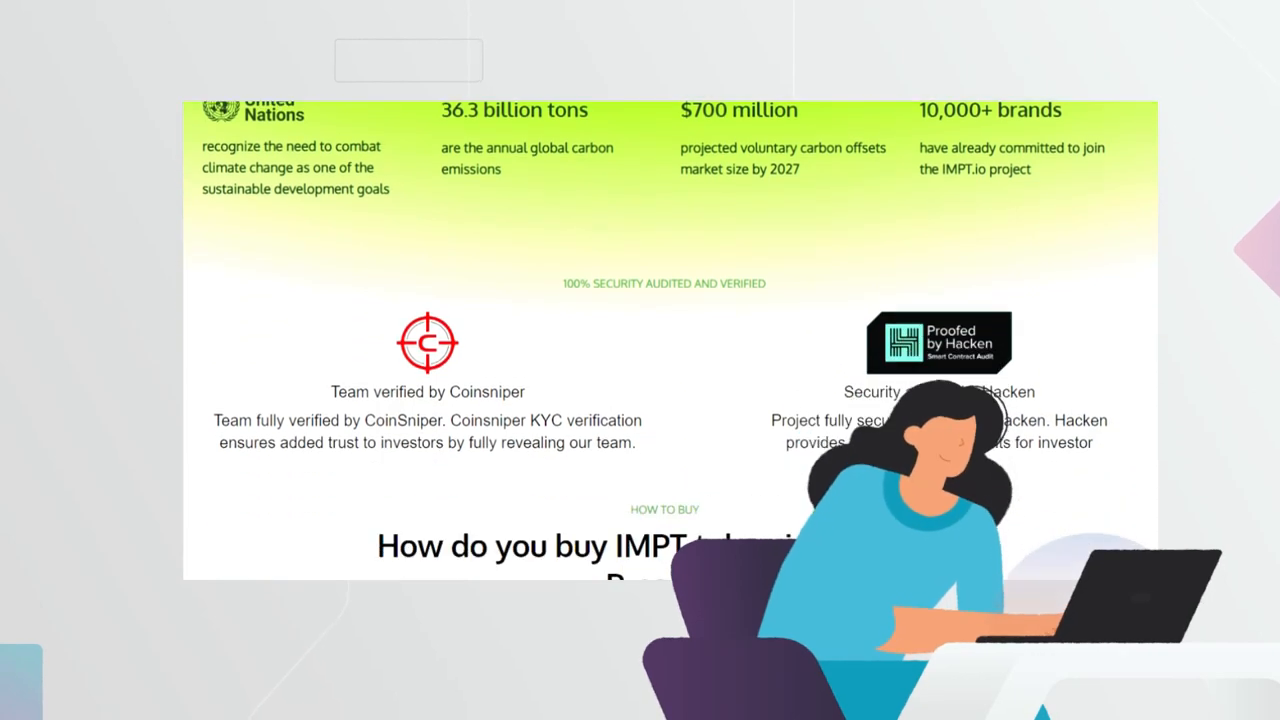
scroll("down", 3)
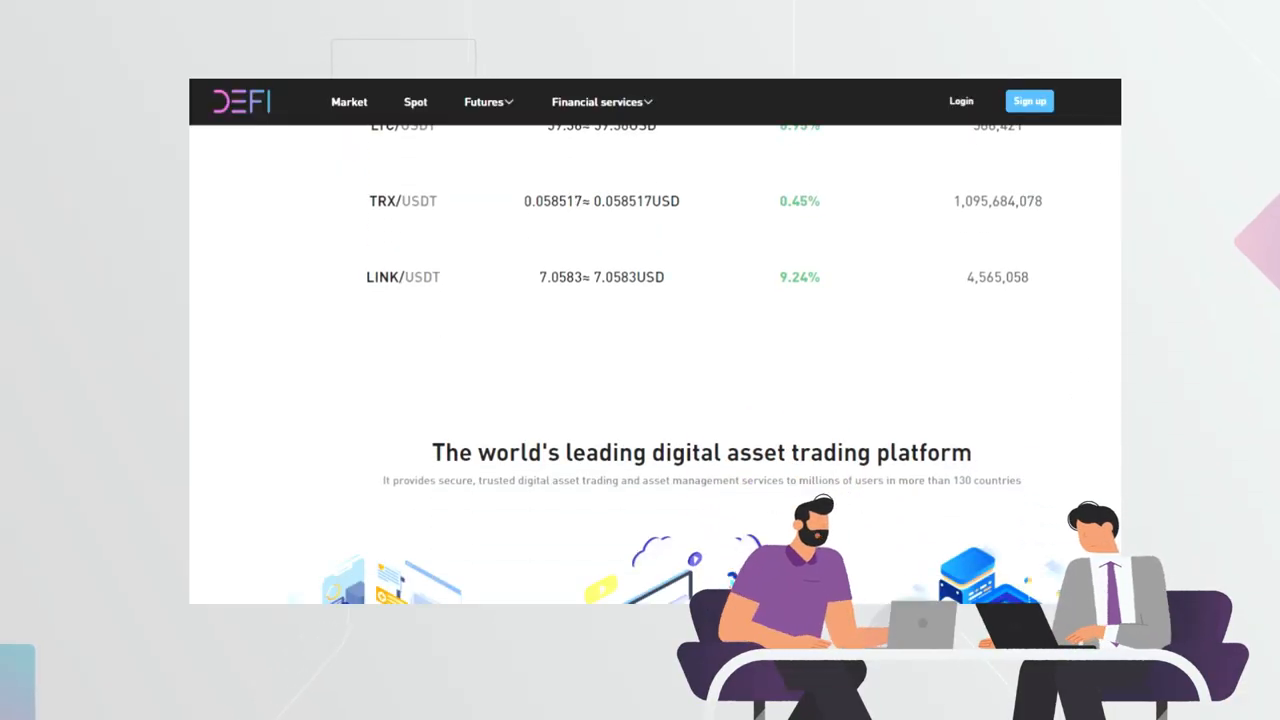
scroll("down", 3)
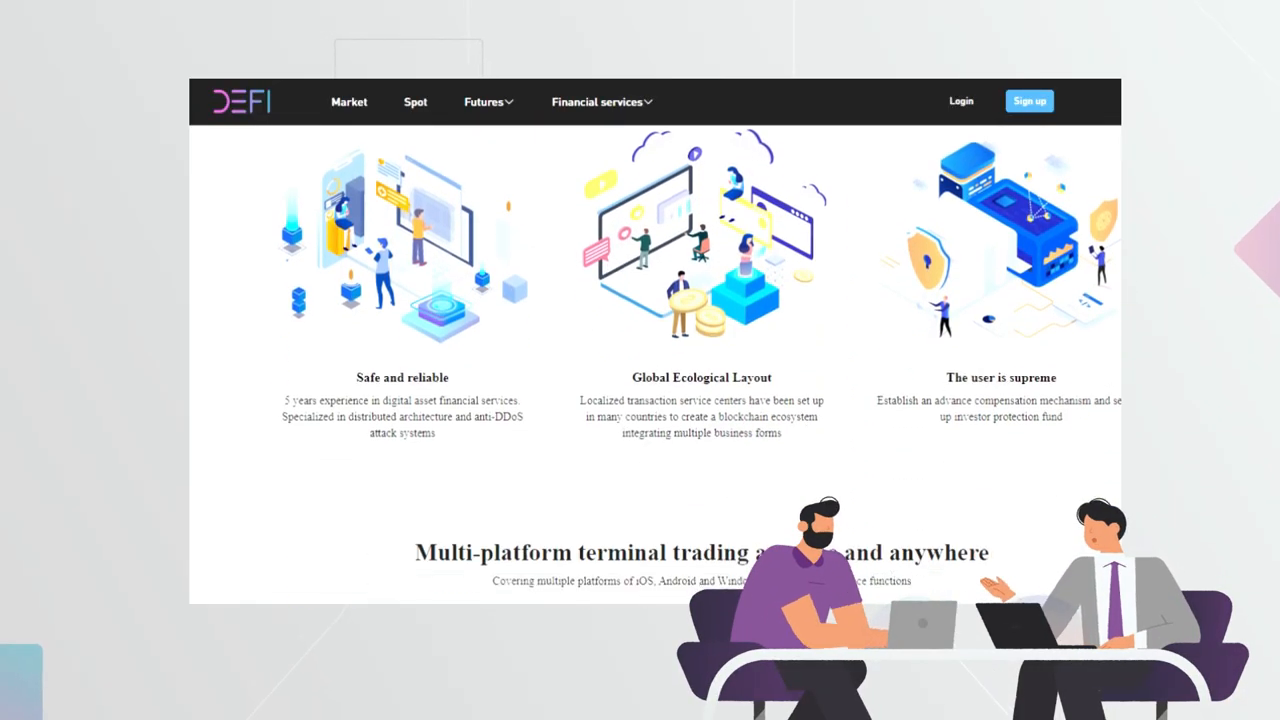
scroll("down", 3)
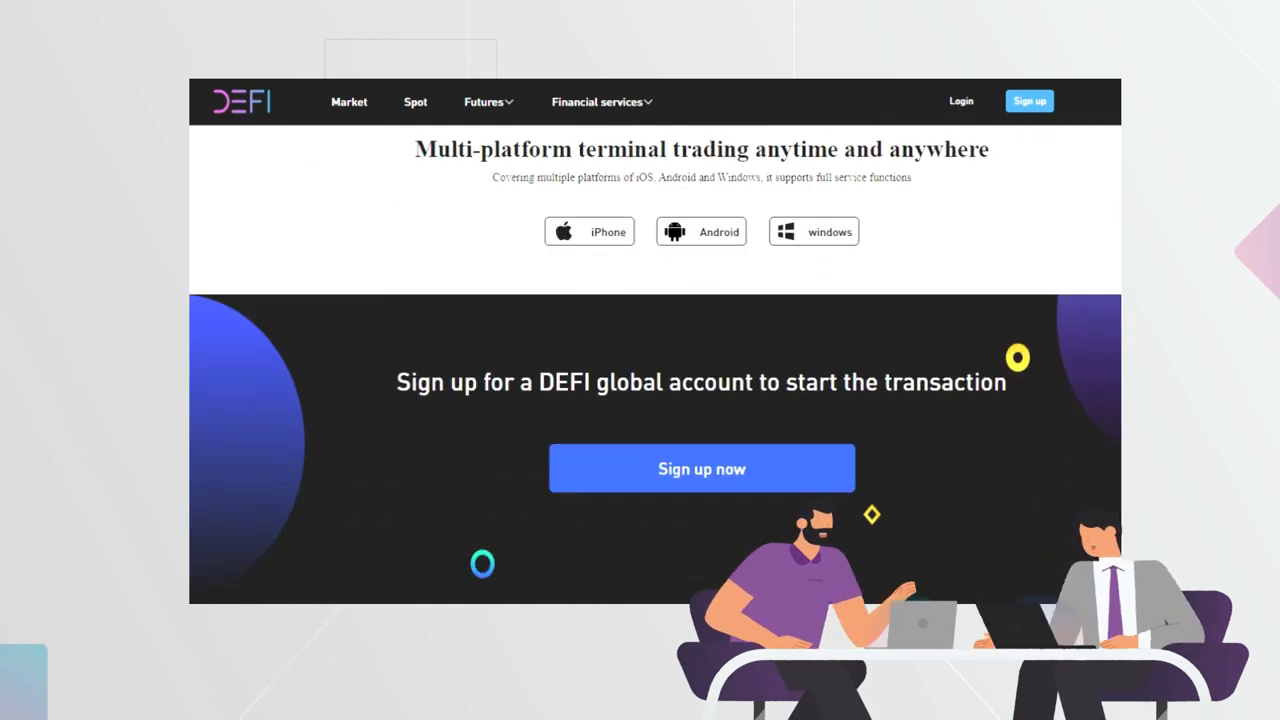
scroll("down", 3)
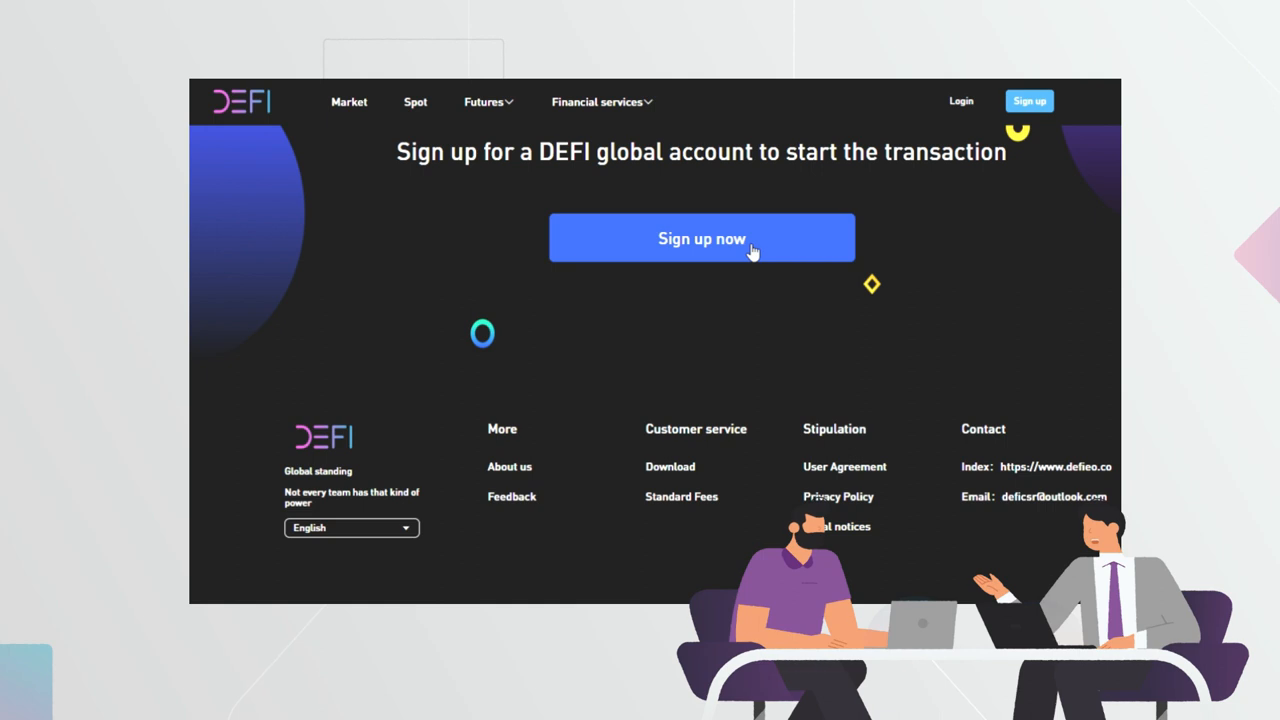
left_click(701, 238)
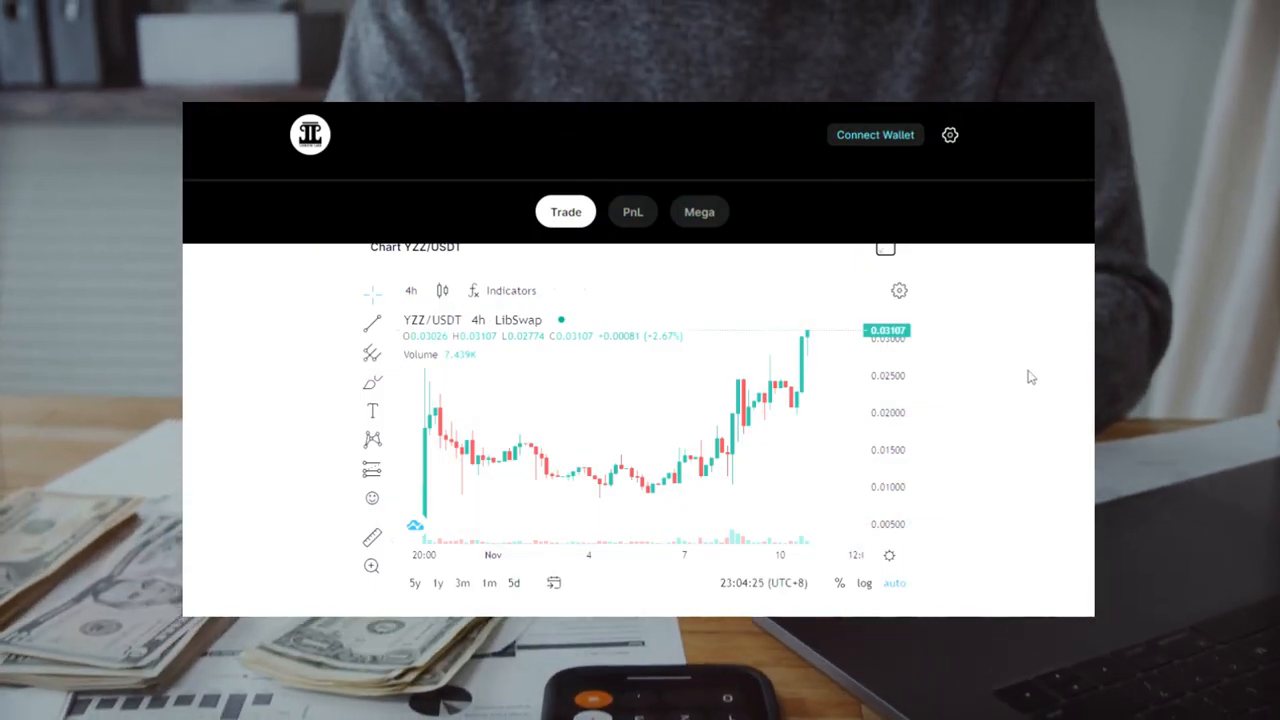
mouse_move(793, 393)
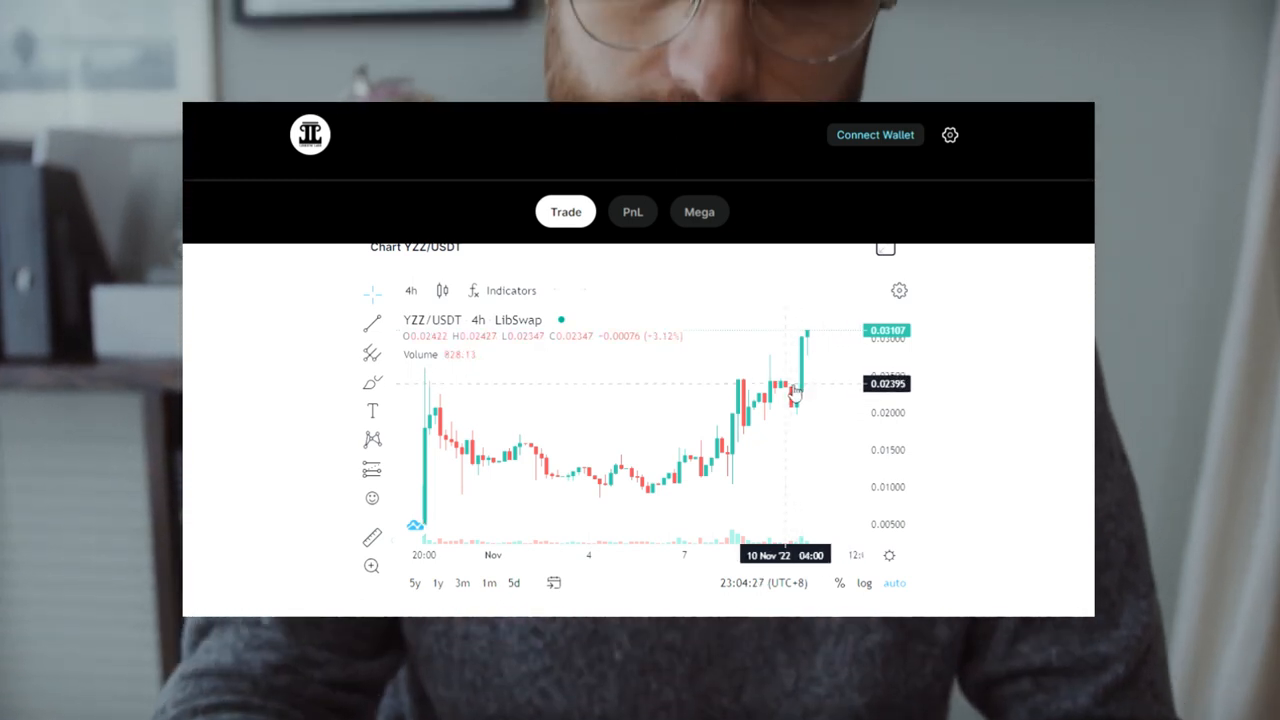